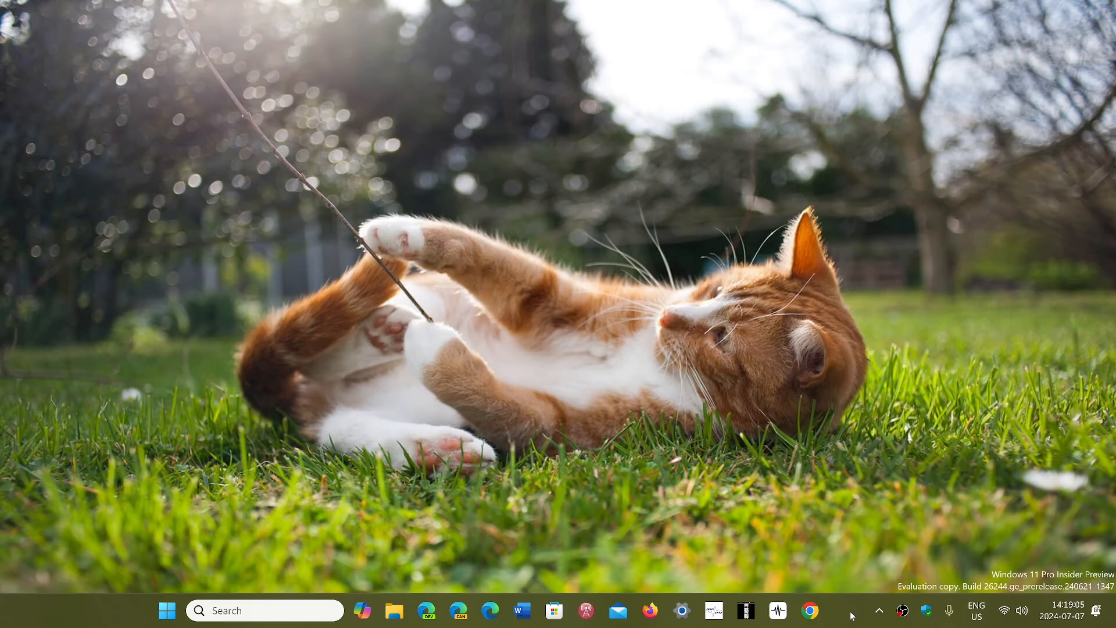
{"action": "mouse_move", "coordinate": [611, 536]}
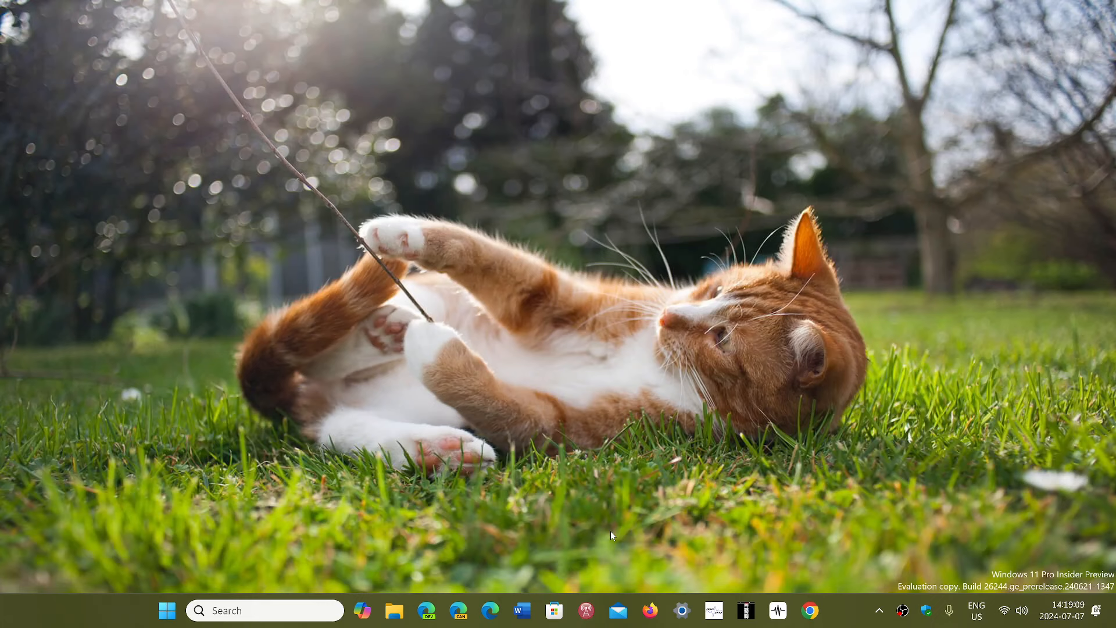
{"action": "mouse_move", "coordinate": [182, 581]}
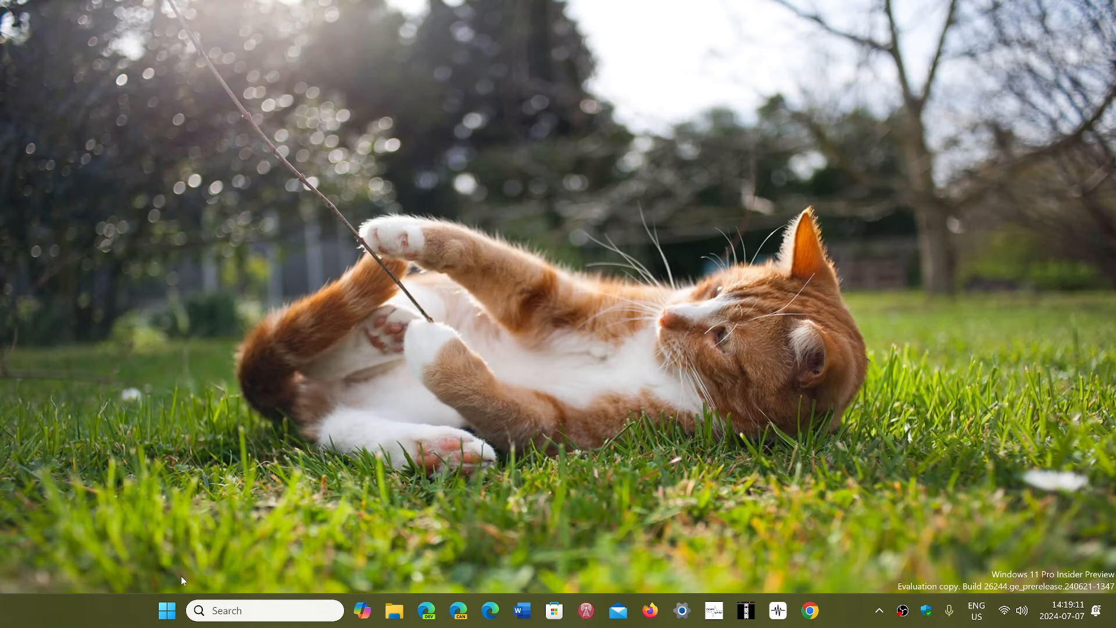
{"action": "mouse_move", "coordinate": [167, 610]}
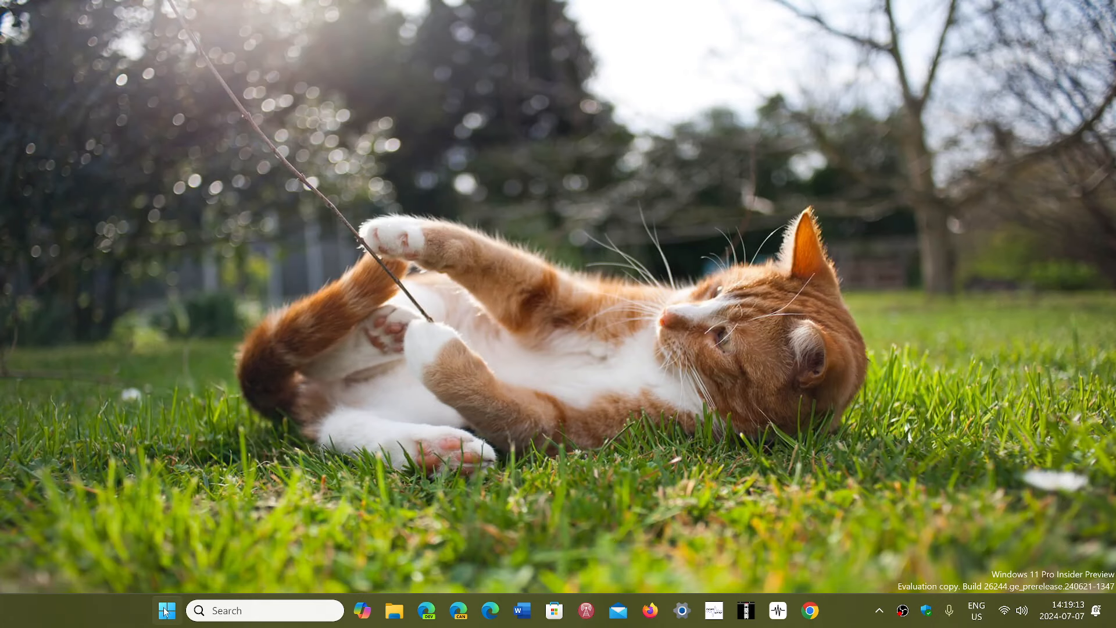
- Launch Settings from Start and search for 'actica' to find activation settings
{"action": "left_click", "coordinate": [167, 611]}
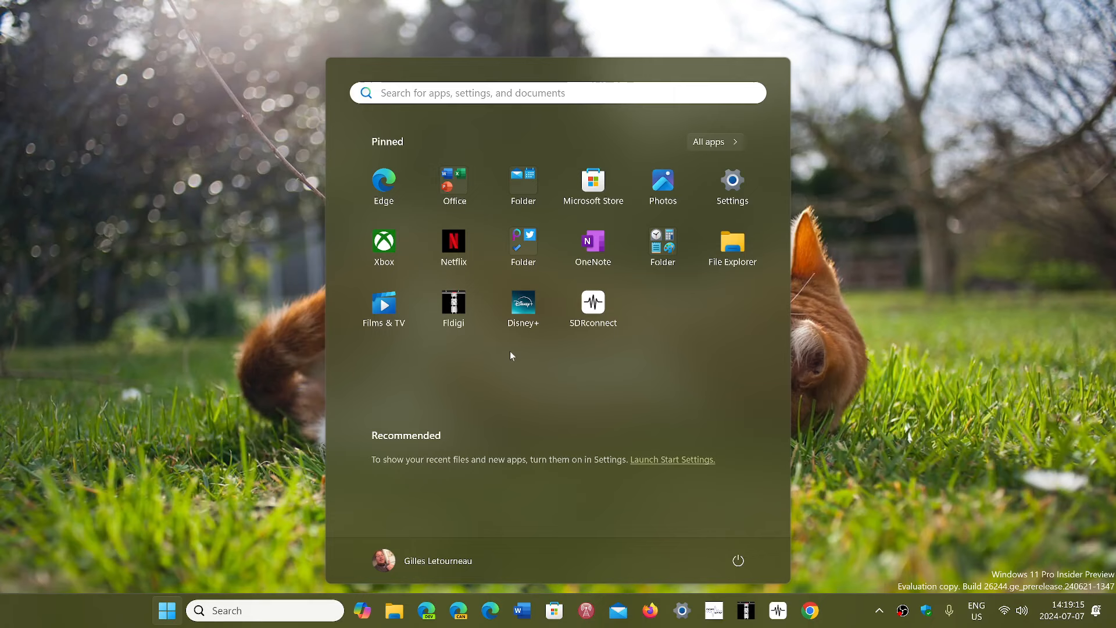
{"action": "left_click", "coordinate": [731, 181]}
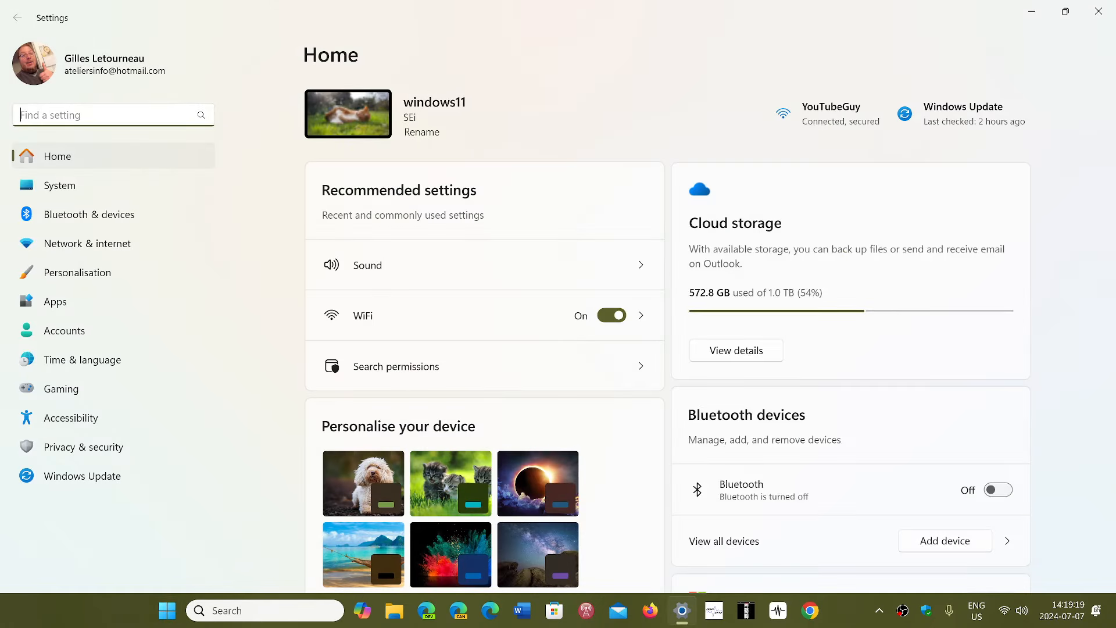
{"action": "type", "text": "a"}
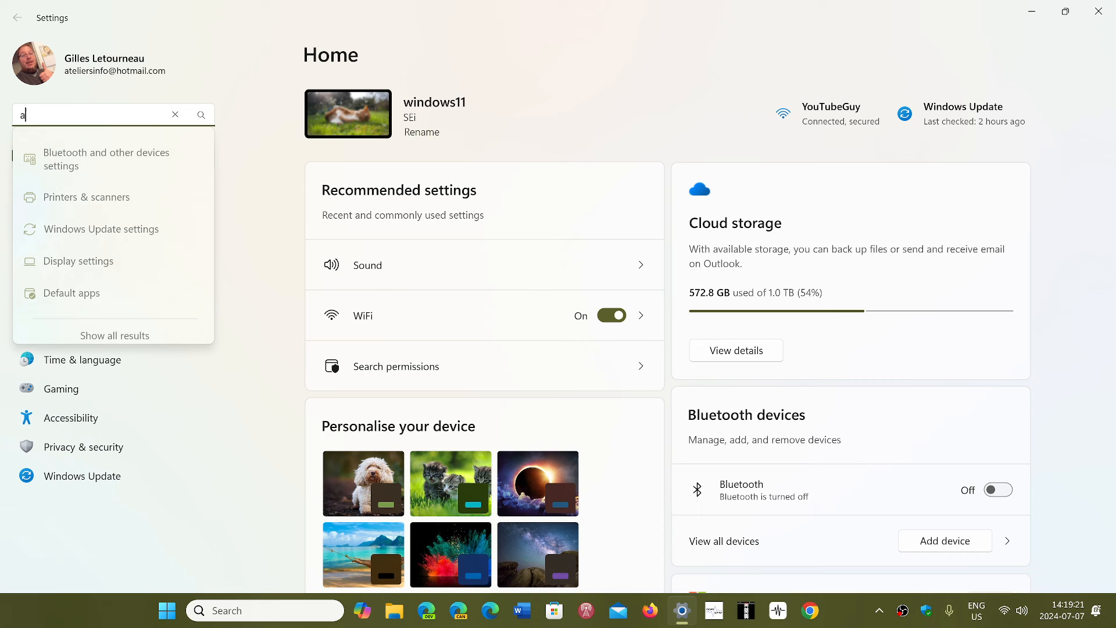
{"action": "type", "text": "ctica"}
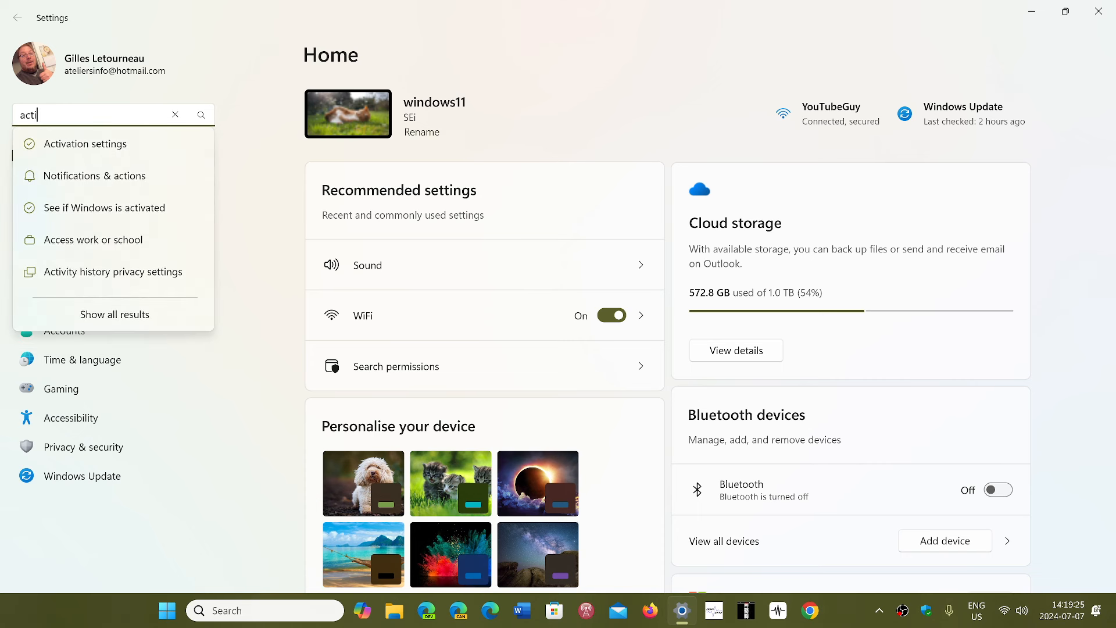
{"action": "mouse_move", "coordinate": [112, 143]}
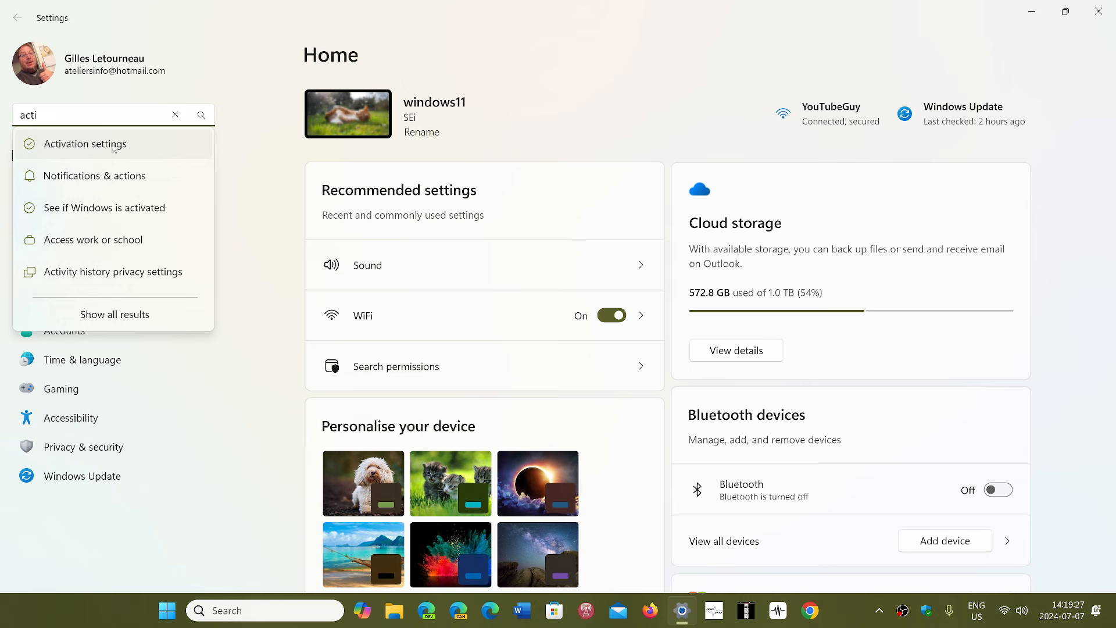
- Open System > Activation, showing Windows 11 Pro Insider Preview as Active
{"action": "left_click", "coordinate": [84, 143]}
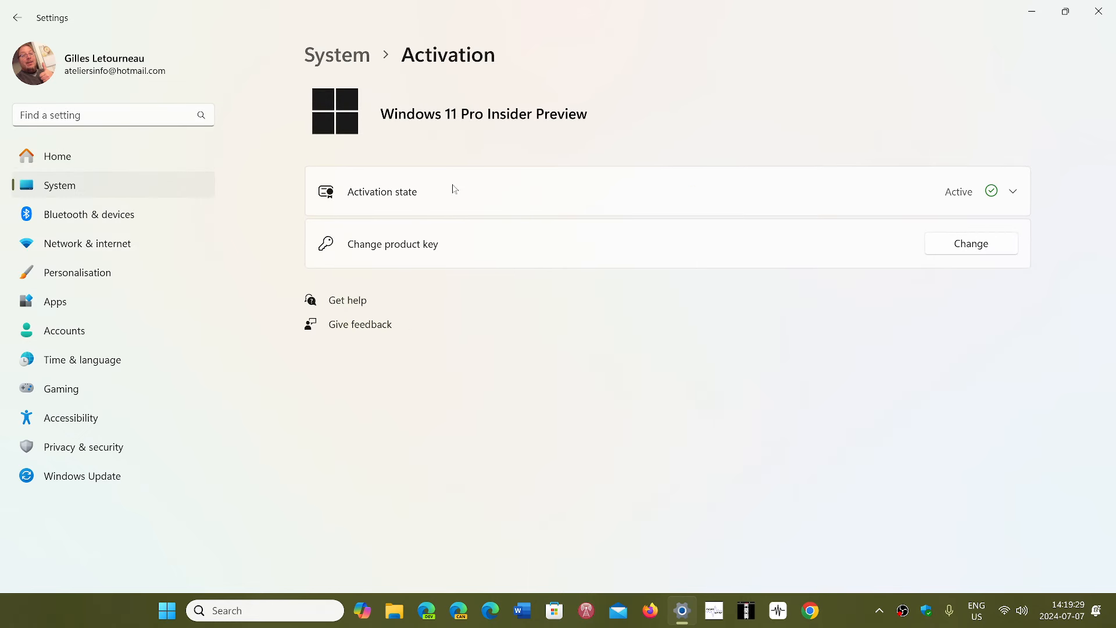
{"action": "mouse_move", "coordinate": [499, 192]}
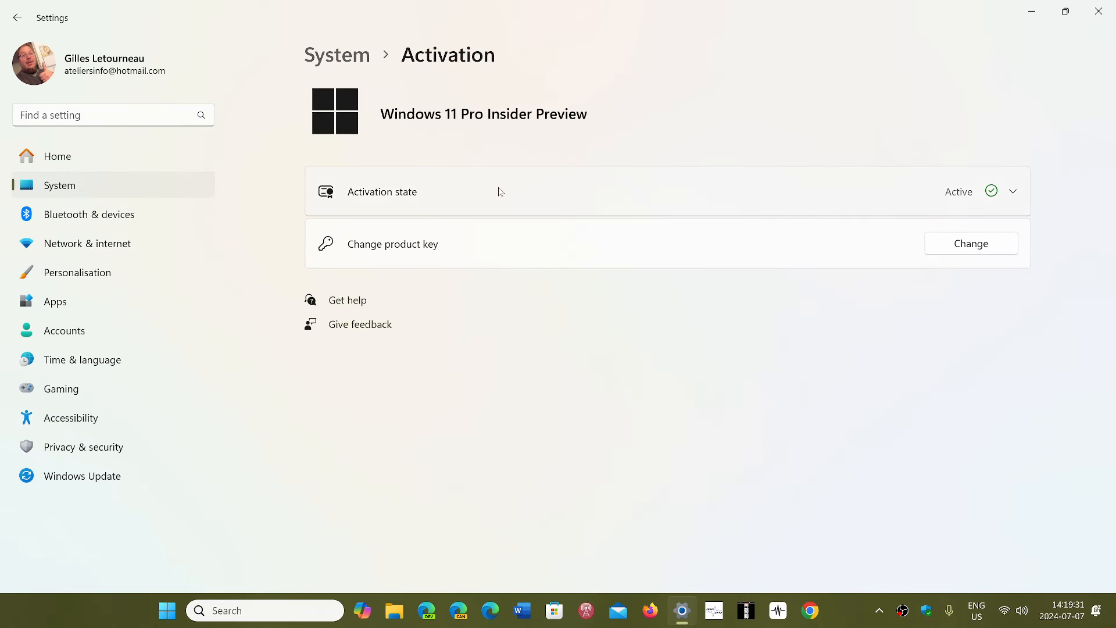
{"action": "mouse_move", "coordinate": [960, 201]}
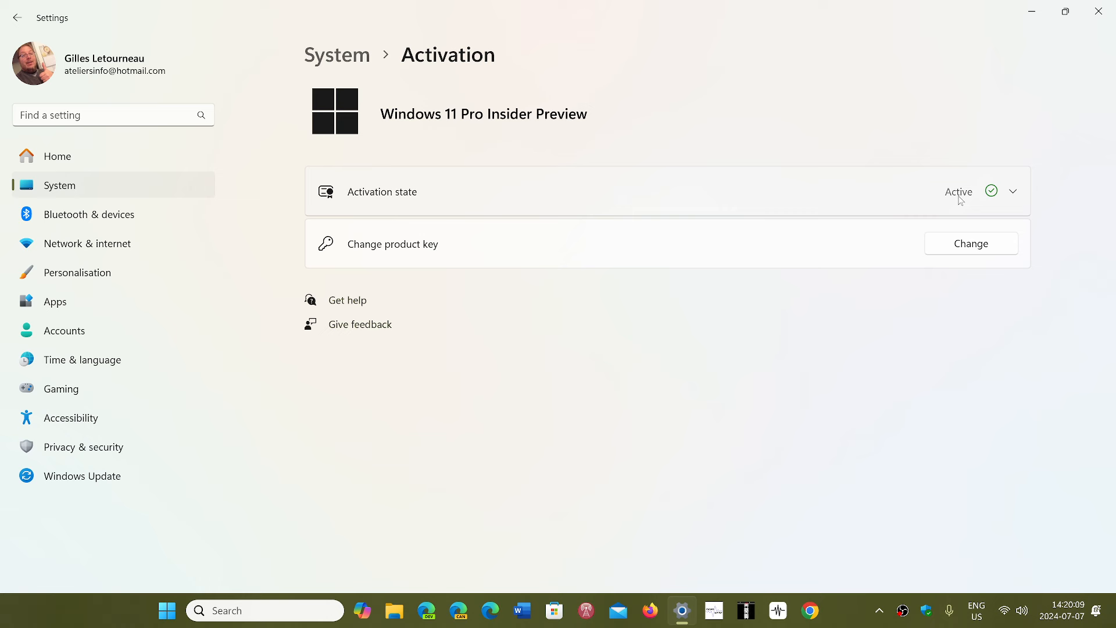
{"action": "mouse_move", "coordinate": [793, 381]}
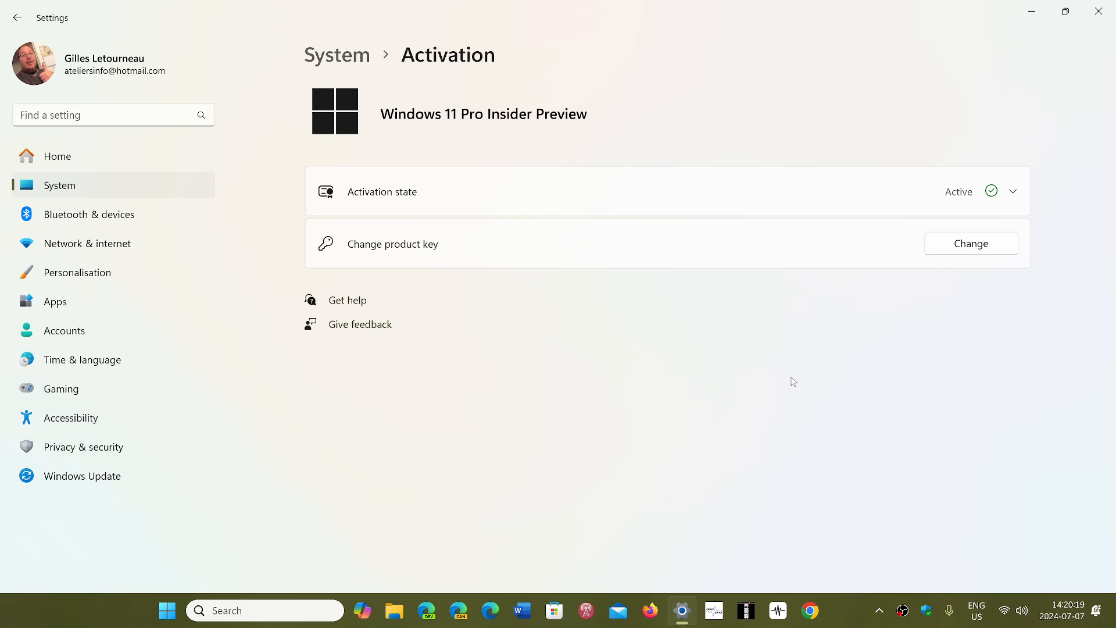
{"action": "mouse_move", "coordinate": [364, 249]}
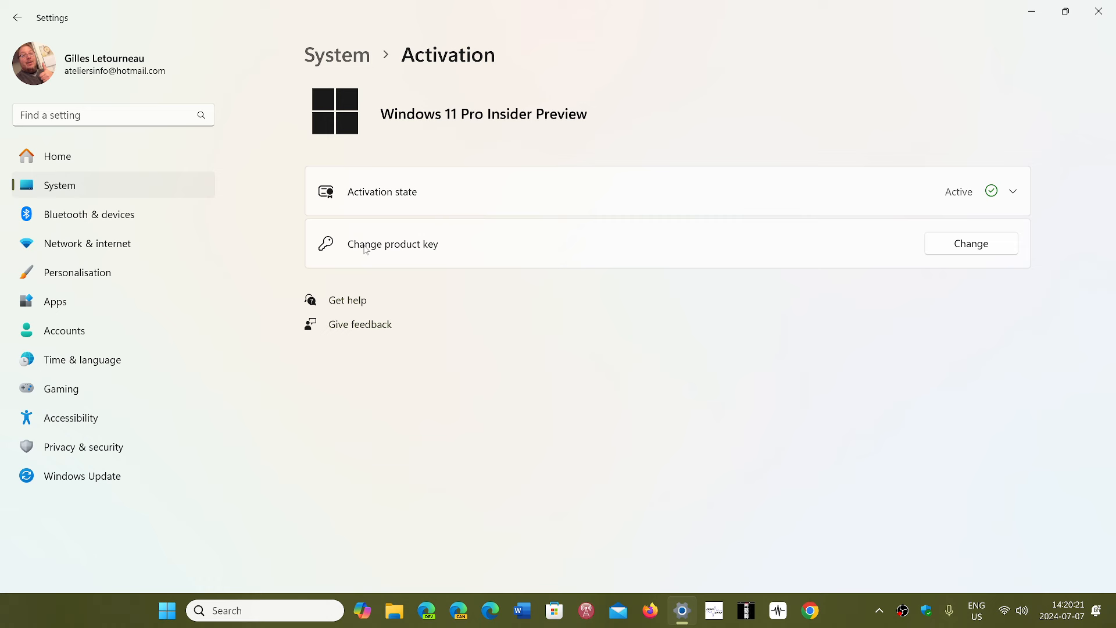
{"action": "mouse_move", "coordinate": [483, 252]}
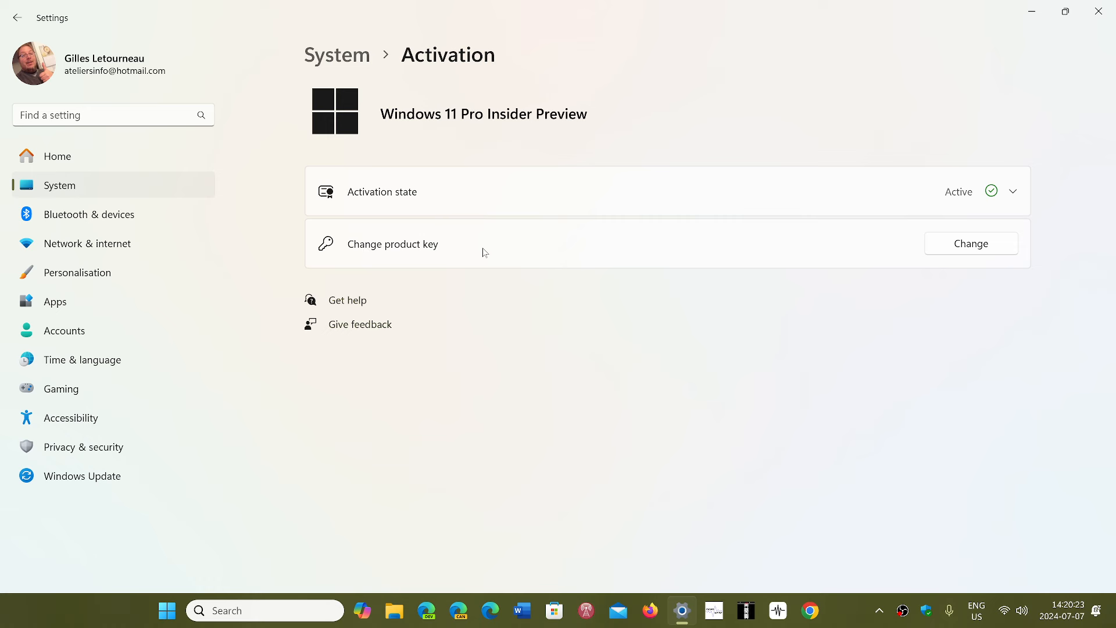
{"action": "mouse_move", "coordinate": [982, 258]}
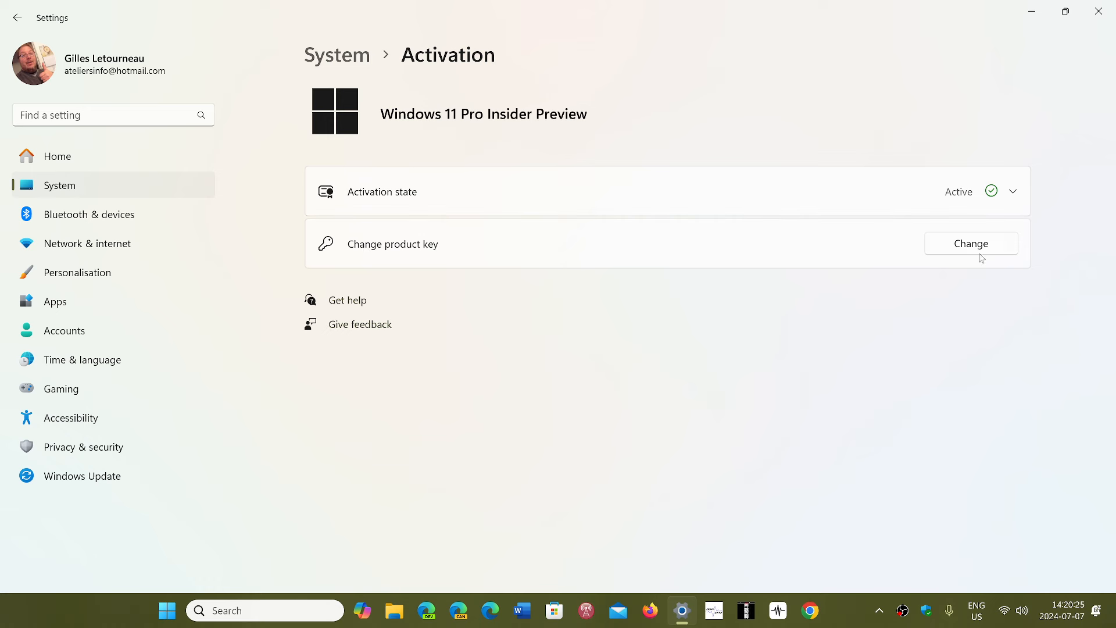
- Open the Change product key dialog, focus the key field, then cancel without a key
{"action": "left_click", "coordinate": [969, 243]}
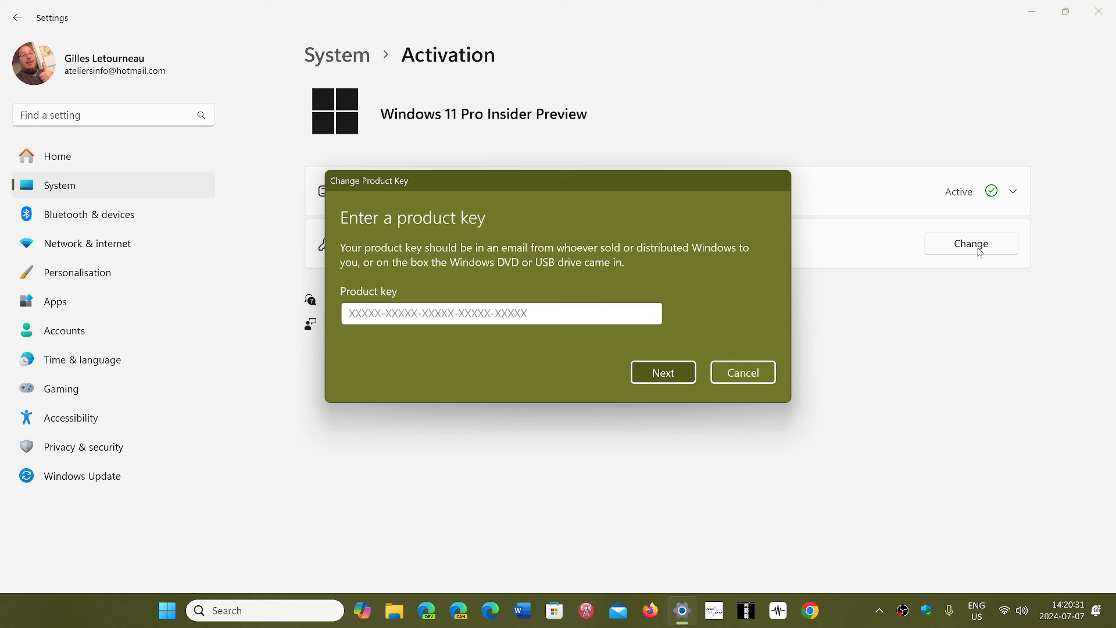
{"action": "left_click", "coordinate": [501, 314]}
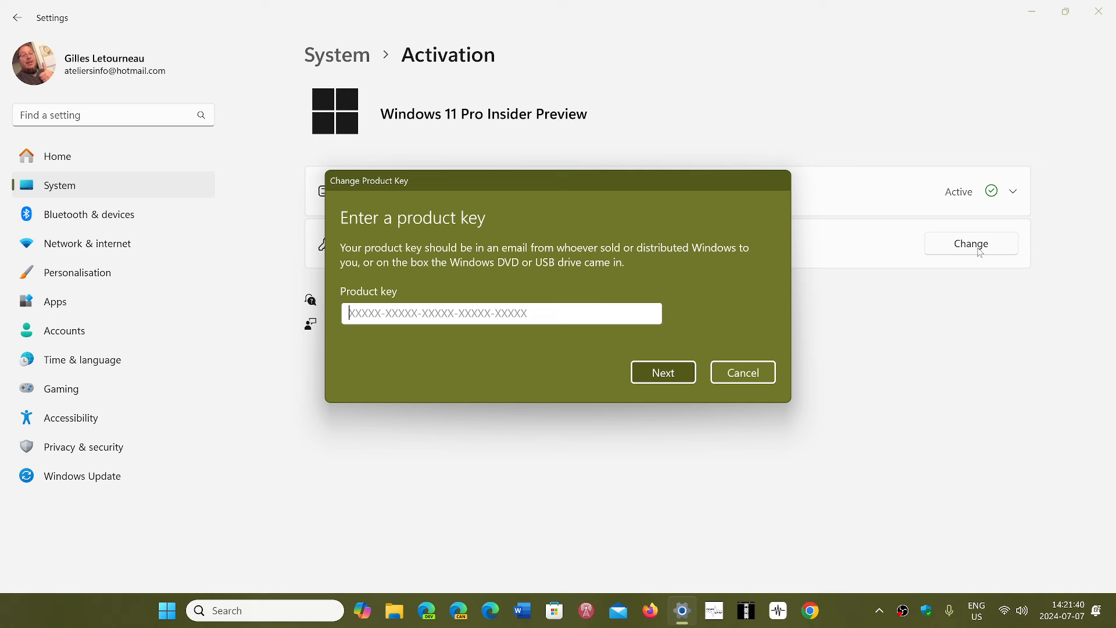
{"action": "mouse_move", "coordinate": [894, 343]}
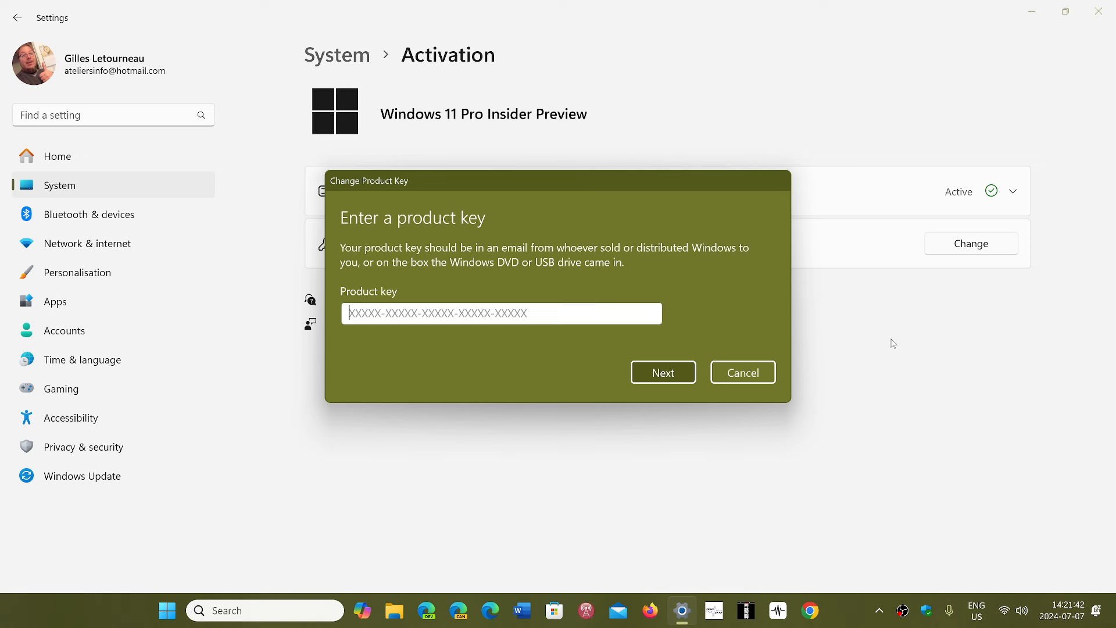
{"action": "mouse_move", "coordinate": [826, 517]}
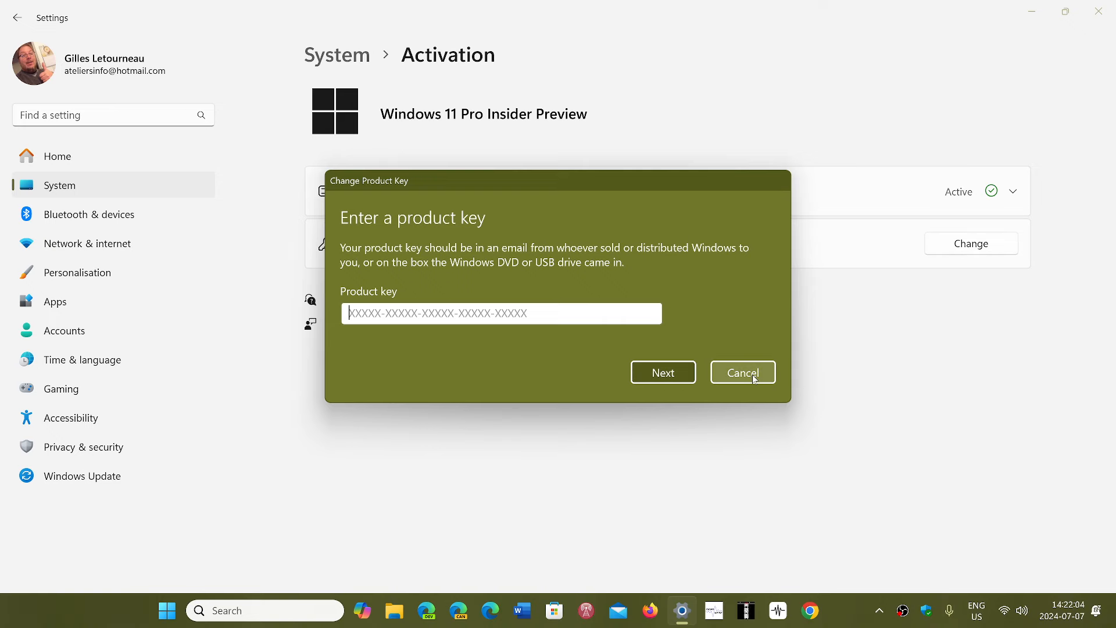
{"action": "left_click", "coordinate": [742, 371]}
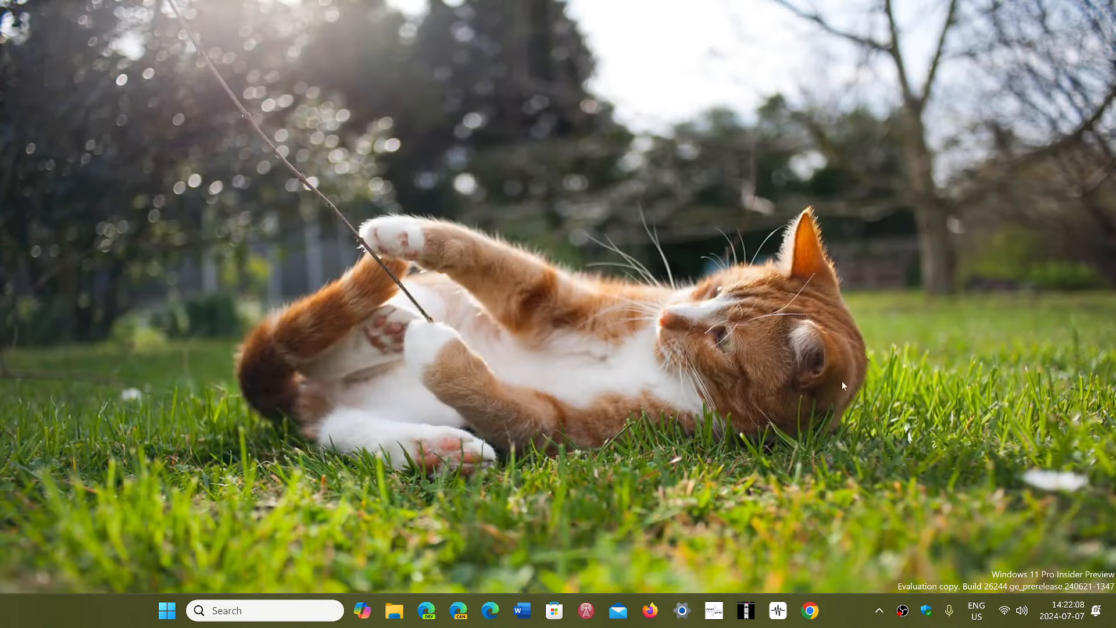
{"action": "mouse_move", "coordinate": [839, 618]}
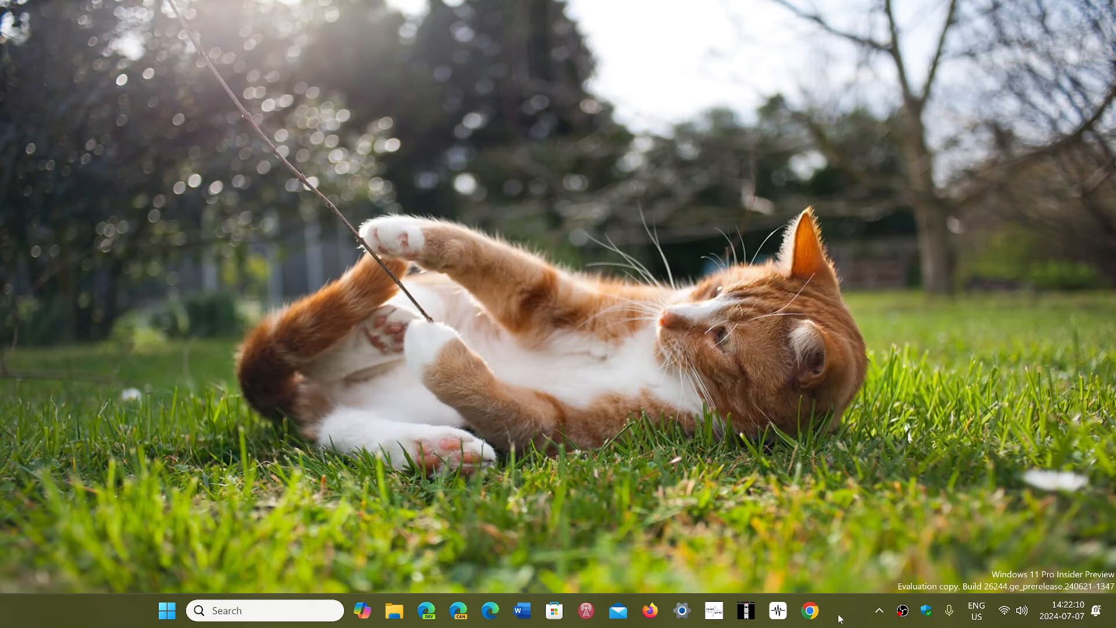